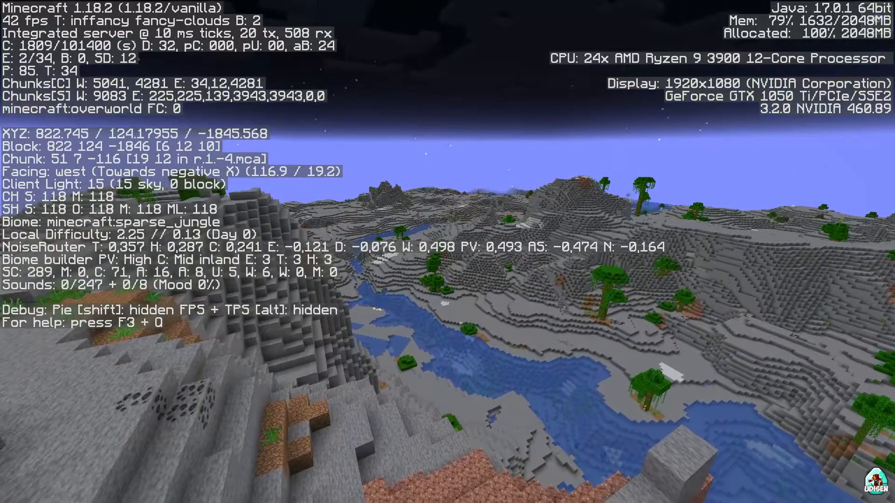
# - Review vanilla video settings at 32-chunk render distance, hide the debug overlay, then pause
pyautogui.press('f3')
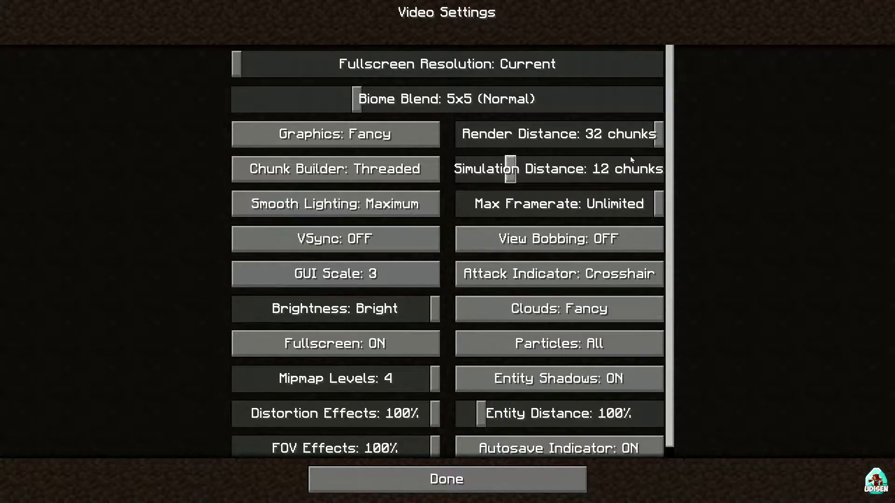
pyautogui.moveTo(492, 473)
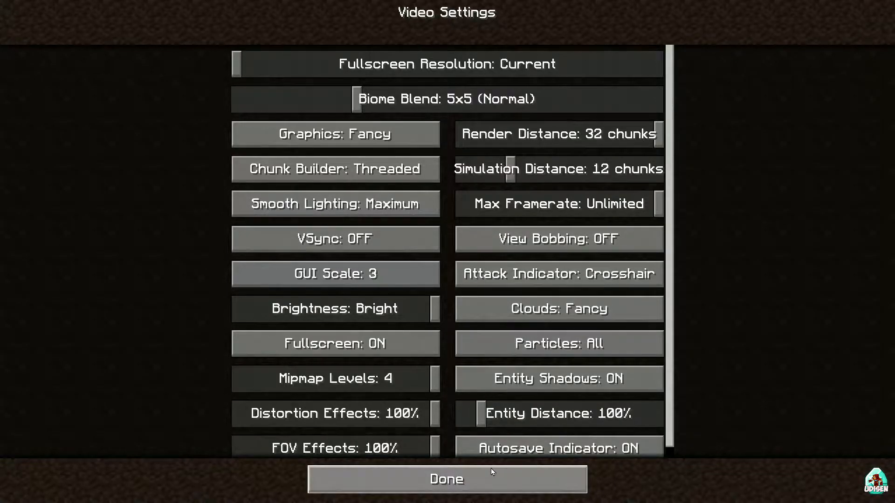
pyautogui.moveTo(485, 476)
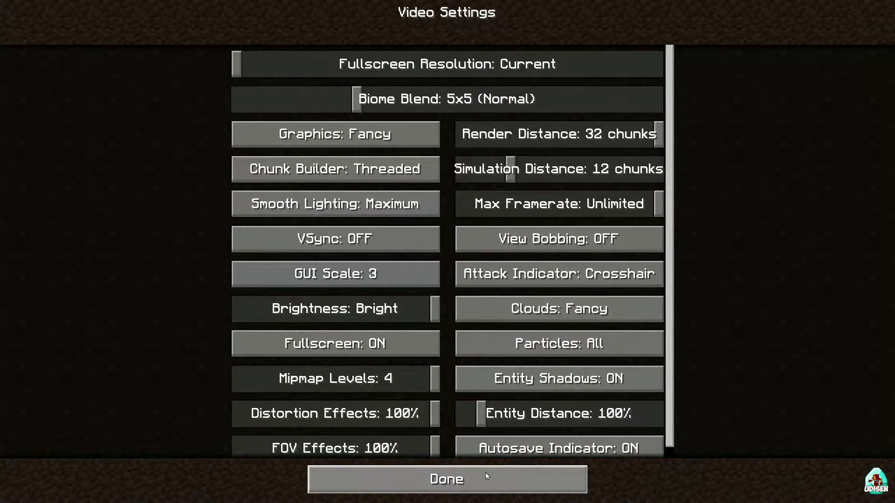
pyautogui.click(446, 478)
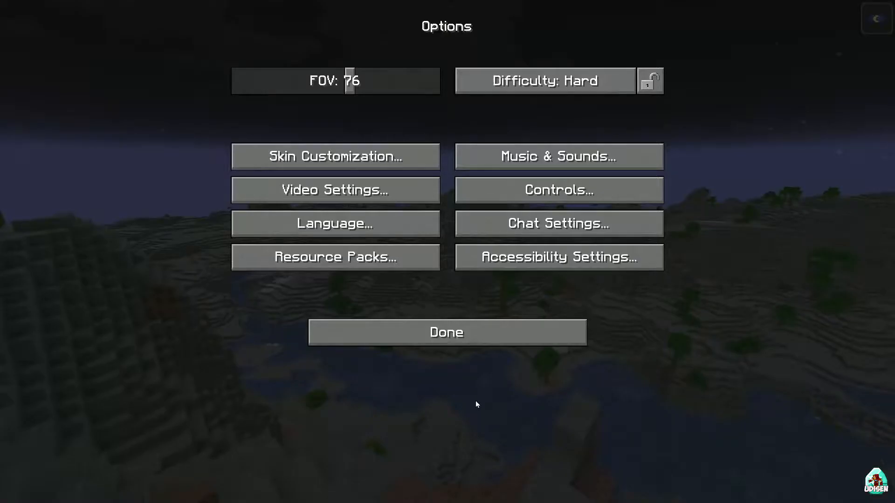
pyautogui.click(447, 332)
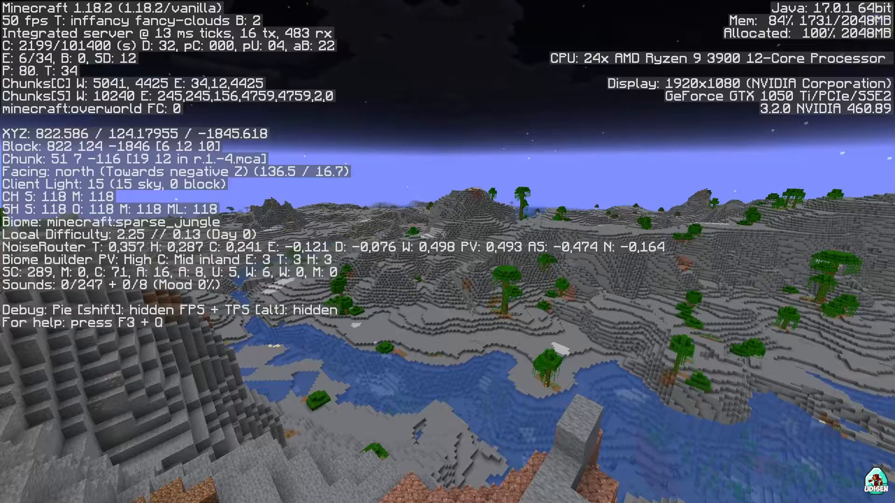
pyautogui.press('f3')
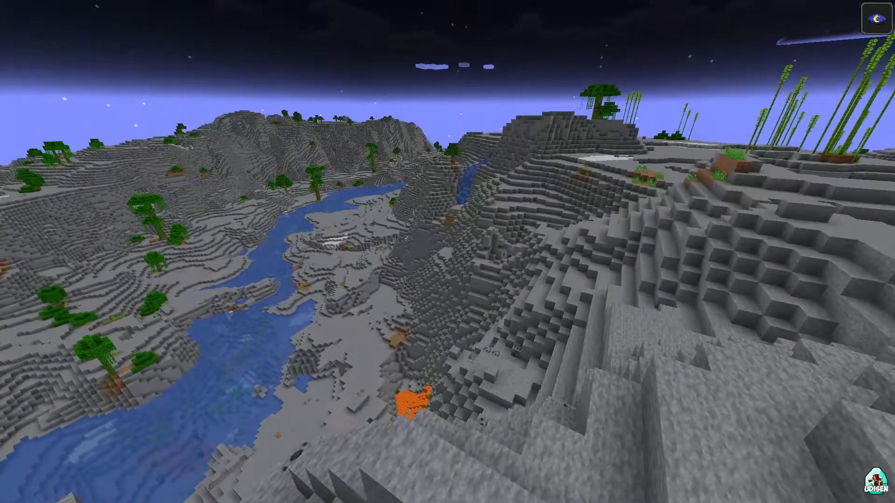
pyautogui.press('Escape')
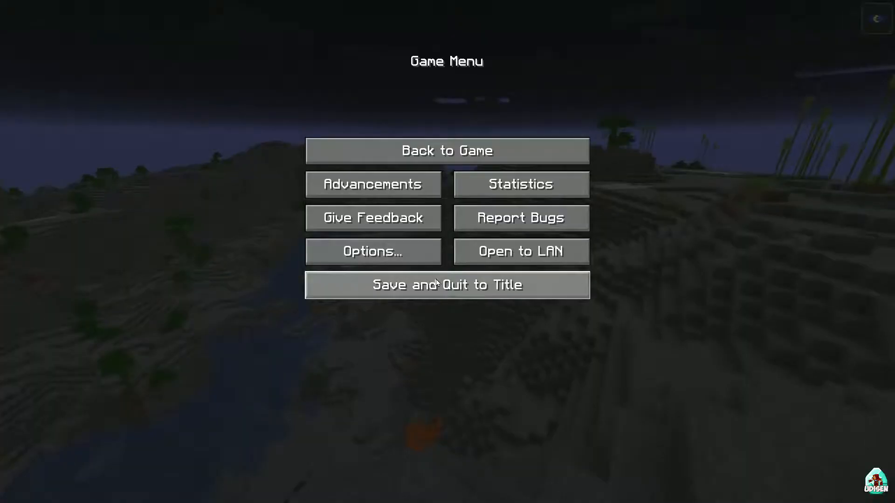
# - Leave the game and show Java Edition installations, listing forge, fabric-loader and UDISEN.COM
pyautogui.click(447, 285)
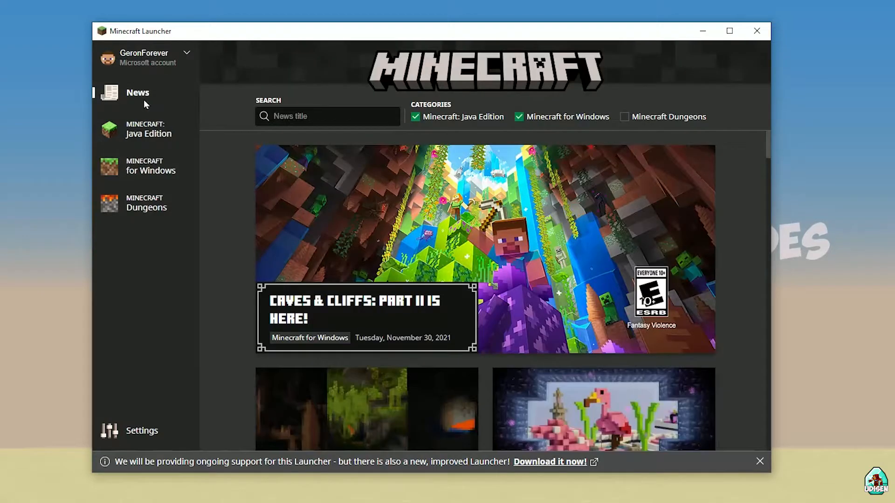
pyautogui.click(142, 129)
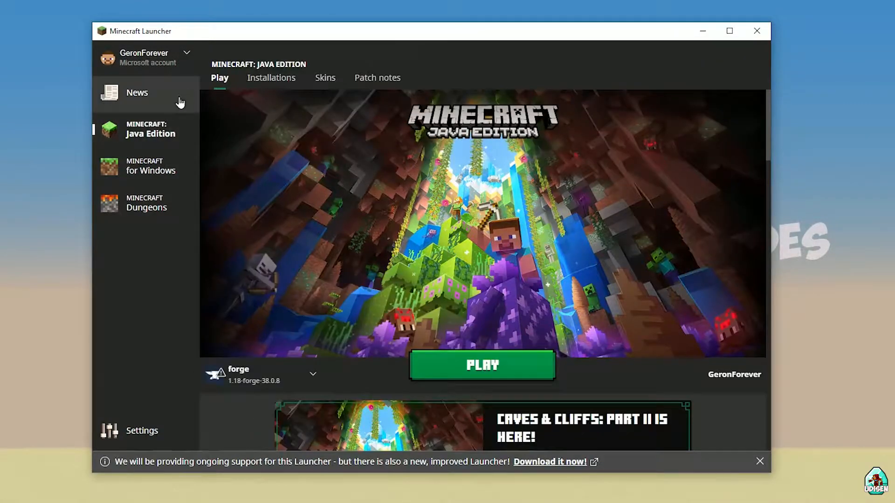
pyautogui.click(271, 78)
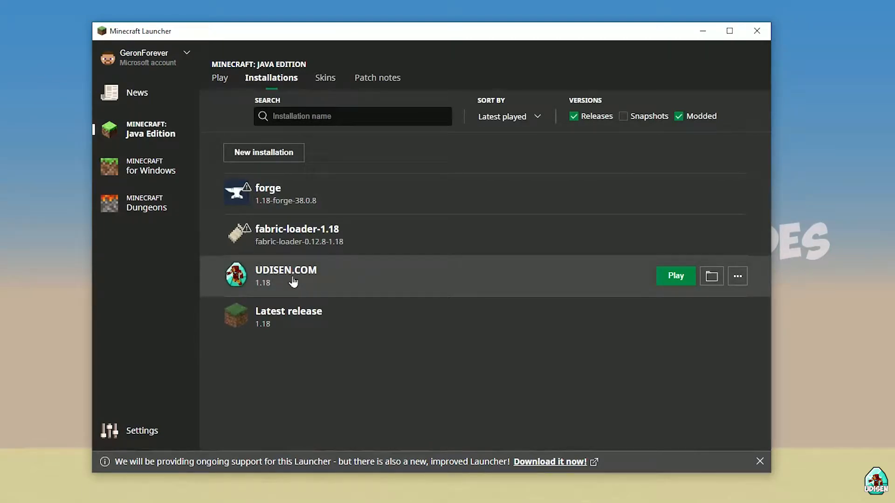
# - Start a new installation with placeholder text, then cancel it
pyautogui.click(262, 152)
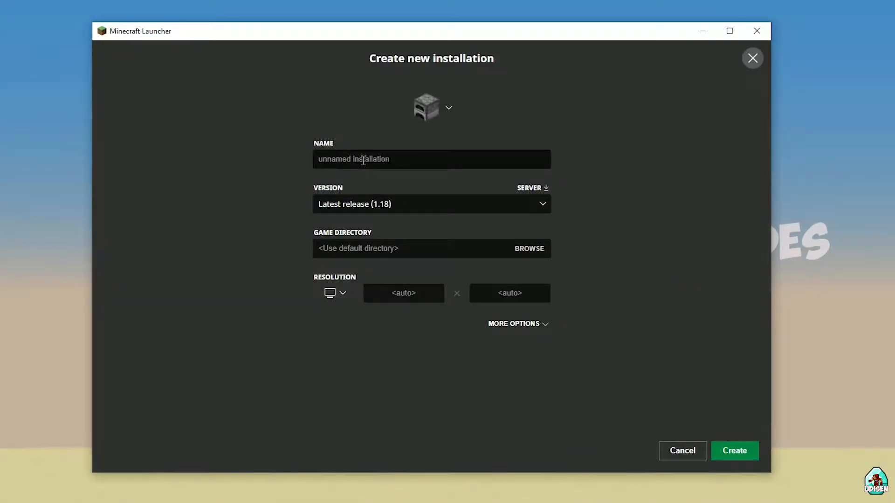
pyautogui.write('hnghnhgnhgnghnhgn')
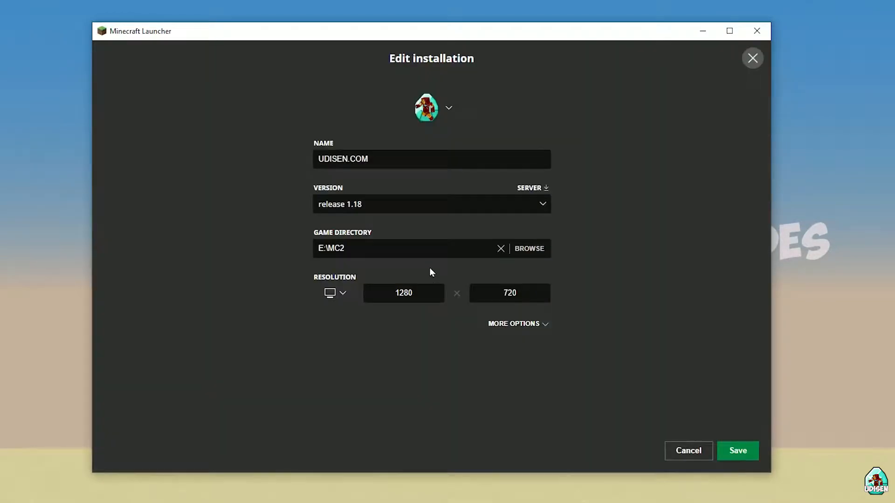
pyautogui.click(430, 204)
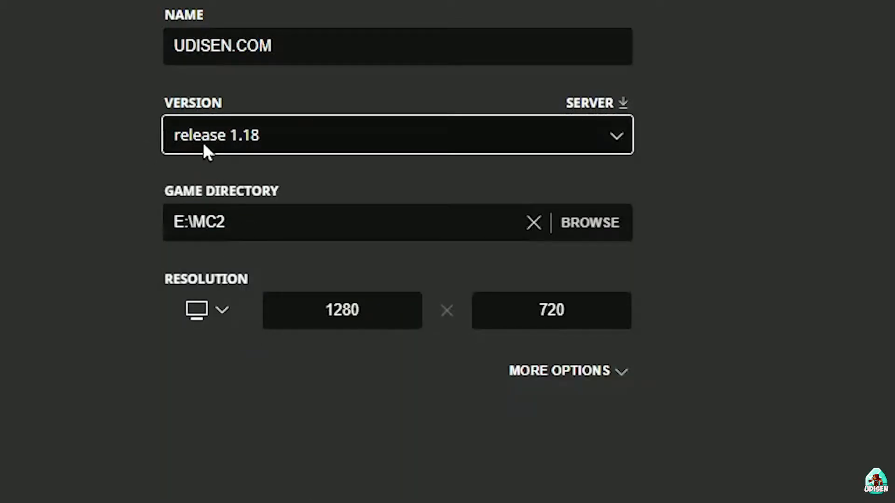
# - Try a snapshot version for UDISEN.COM, then save it with release 1.18
pyautogui.click(397, 134)
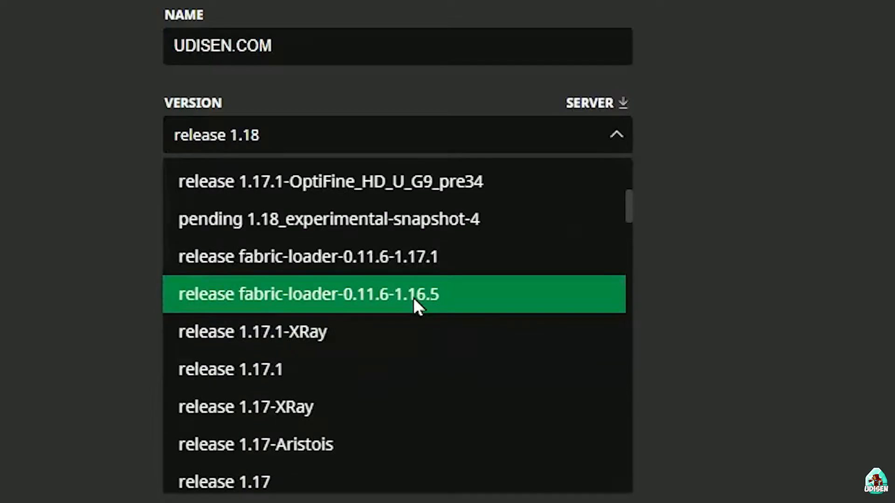
pyautogui.click(328, 219)
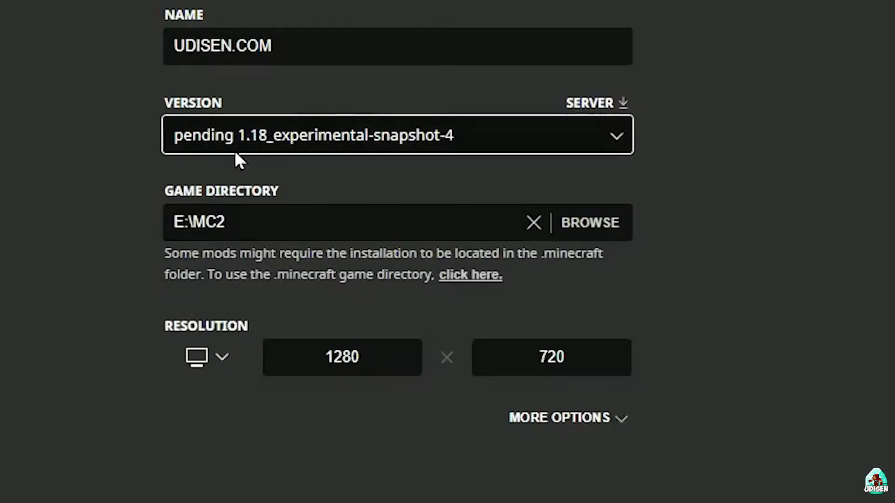
pyautogui.moveTo(356, 137)
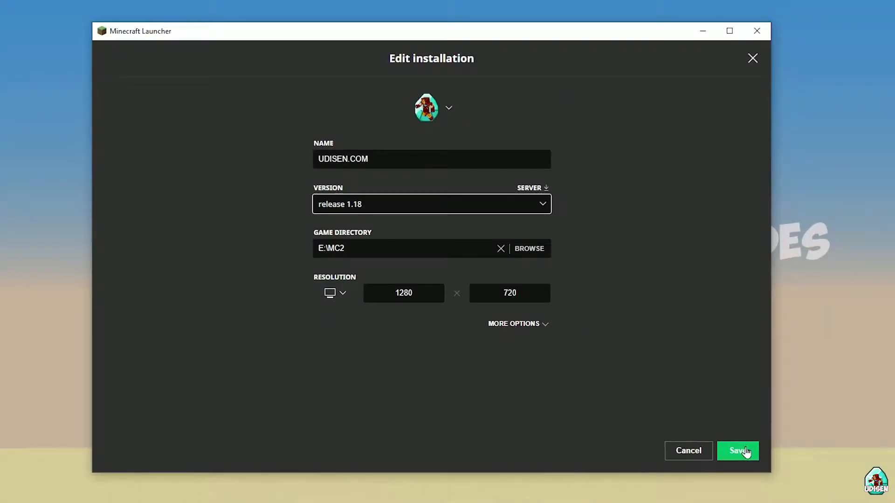
pyautogui.click(736, 450)
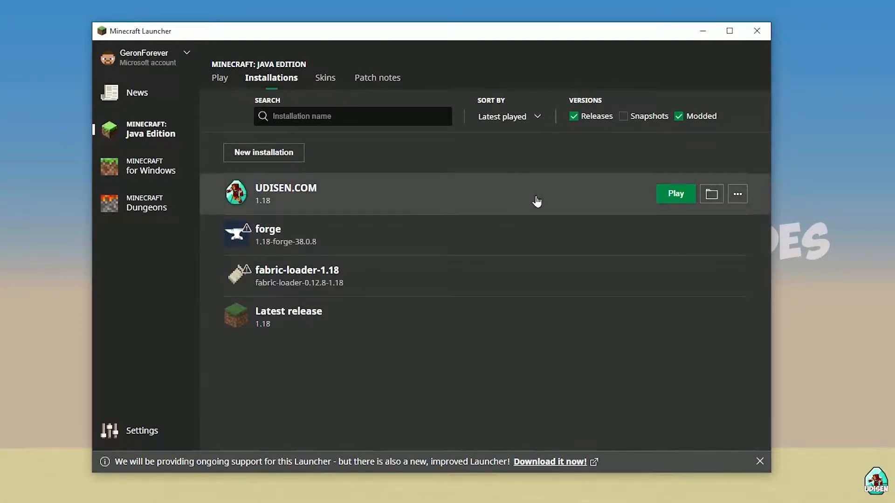
# - Select the forge-1.18-38.0.8 installer in Video (F:) > MEDIA > MSI DRIVERS
pyautogui.click(676, 193)
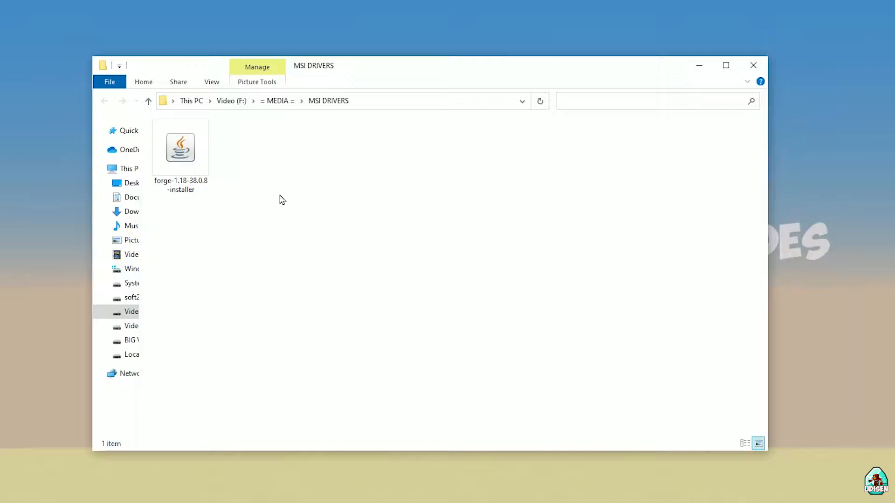
pyautogui.click(180, 147)
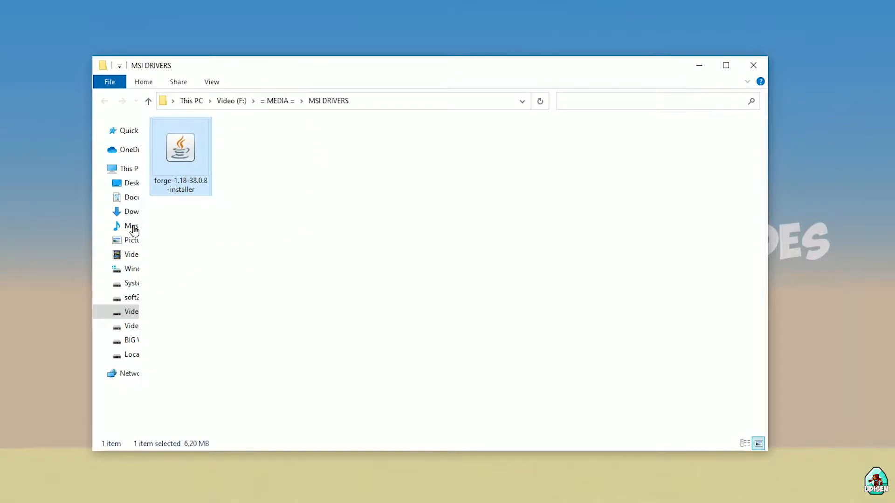
pyautogui.moveTo(183, 151)
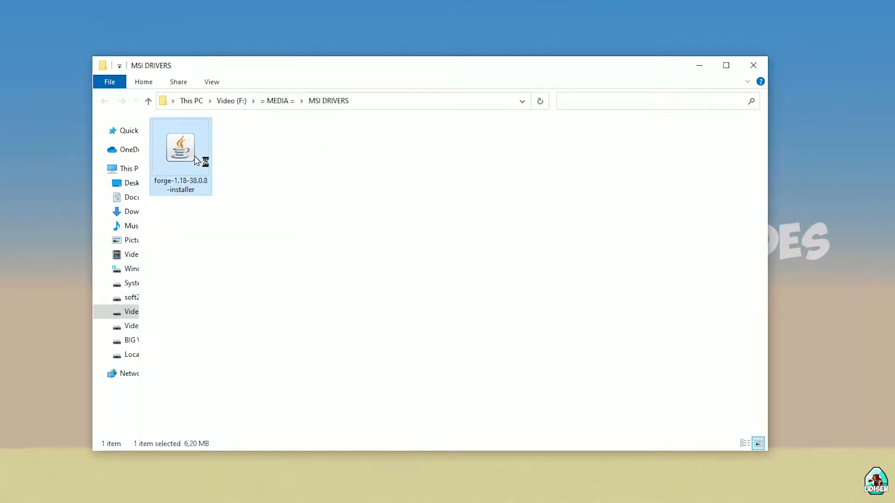
# - Run the forge-1.18-38.0.8 installer with Install client and dismiss the completion message
pyautogui.doubleClick(180, 148)
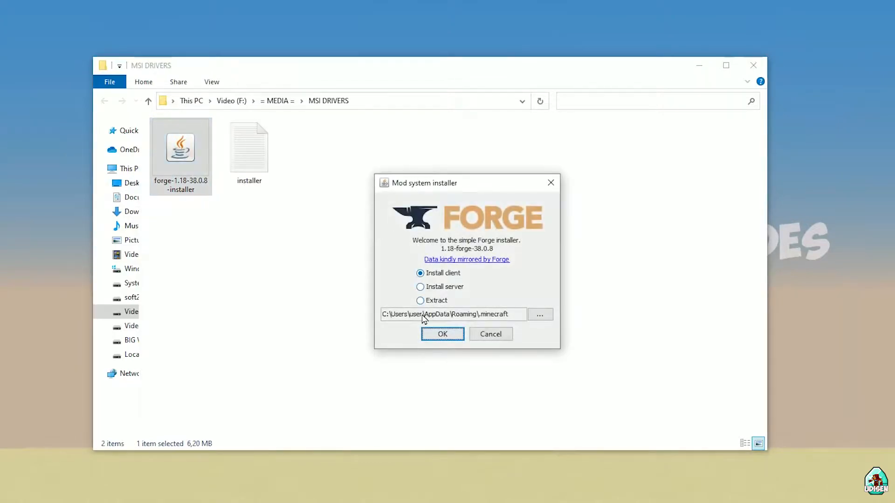
pyautogui.click(442, 333)
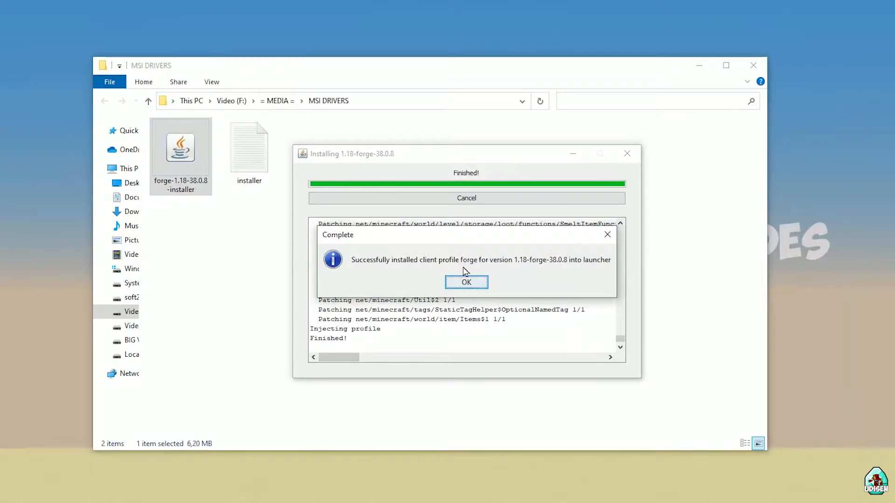
pyautogui.click(466, 282)
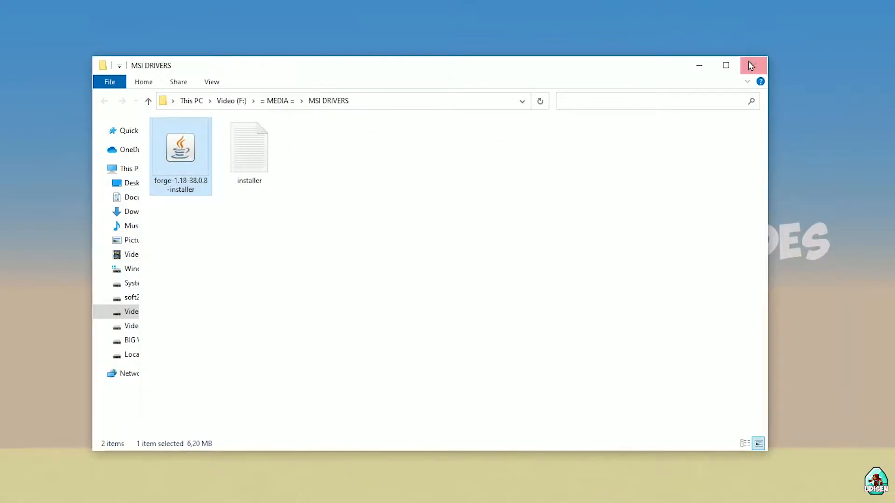
# - Relaunch Minecraft Launcher and view Installations, now listing the 1.18-forge-38.0.8 profile
pyautogui.doubleClick(180, 147)
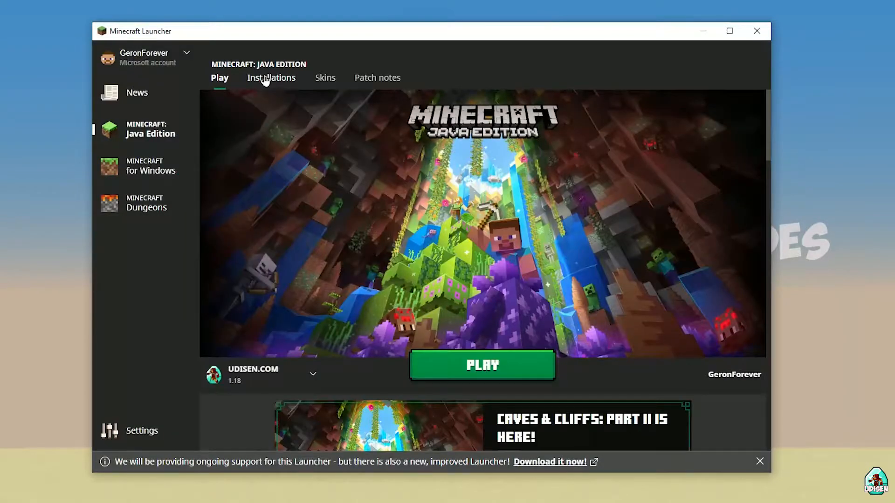
pyautogui.click(271, 78)
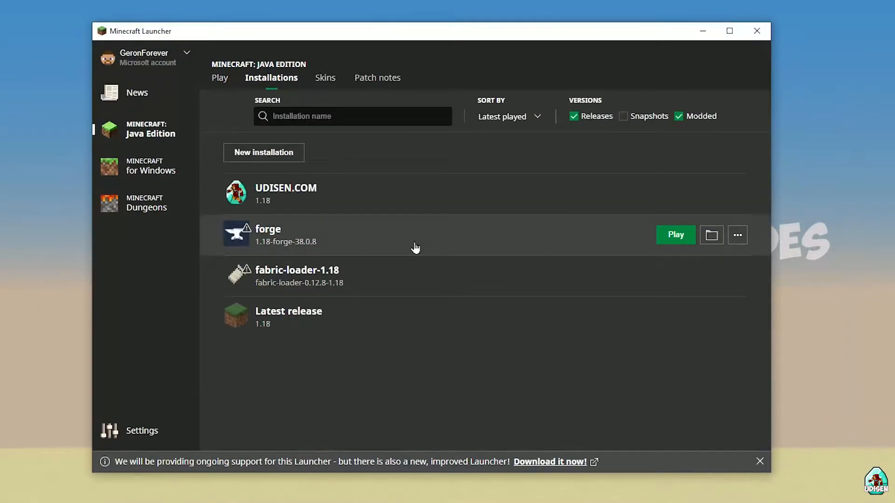
pyautogui.moveTo(254, 244)
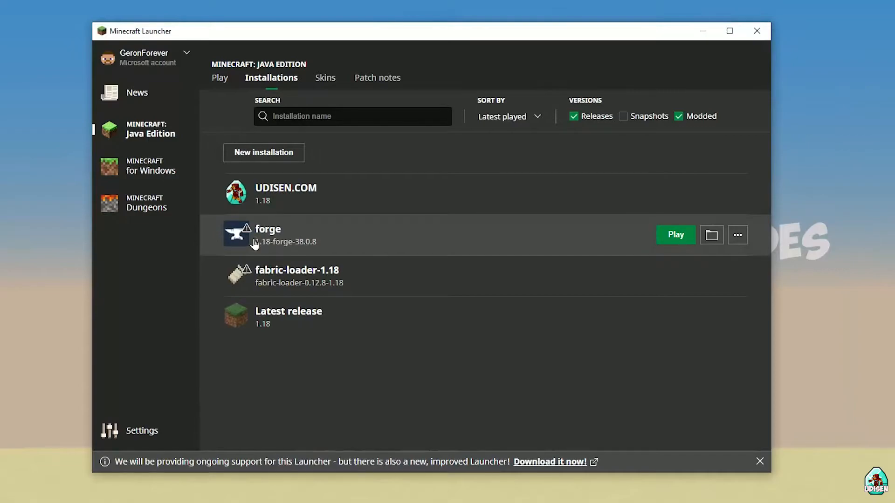
# - Edit the forge installation to use release 1.18-forge-38.0.8 and save it
pyautogui.click(737, 235)
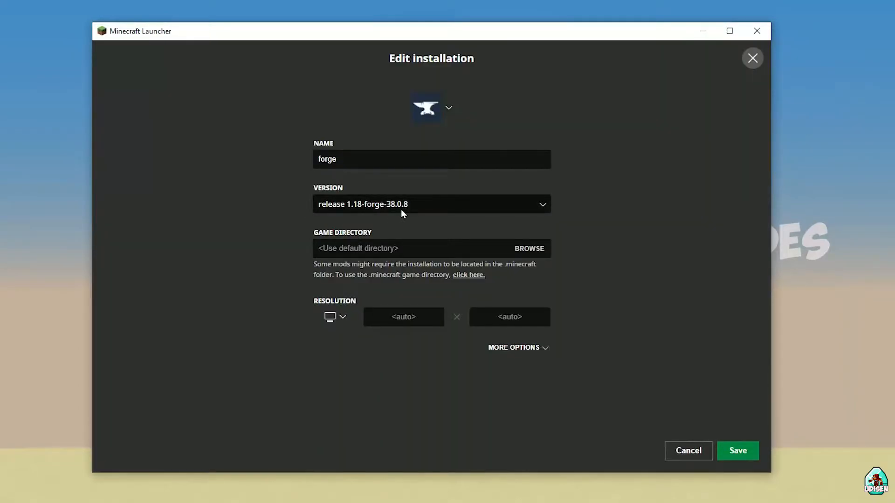
pyautogui.moveTo(416, 216)
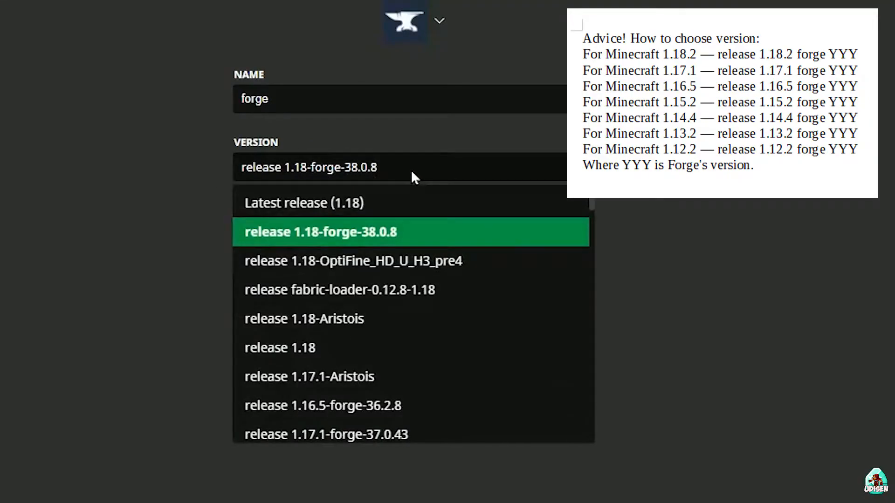
pyautogui.click(320, 231)
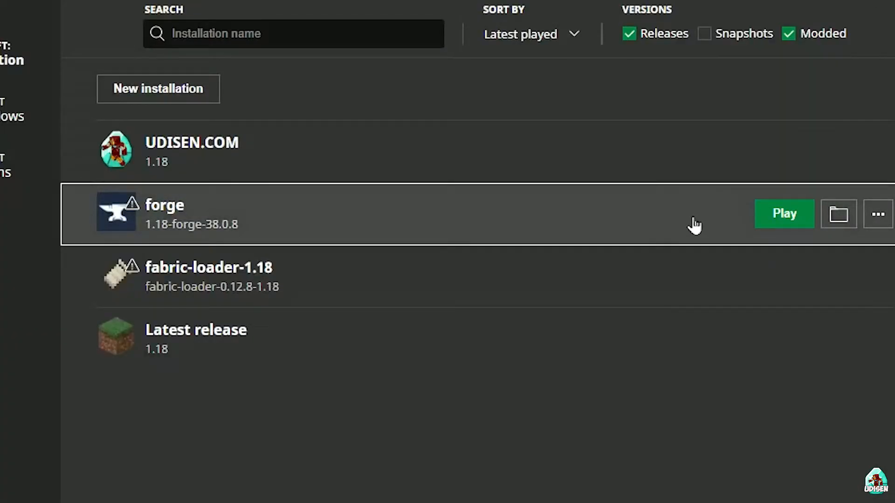
pyautogui.moveTo(750, 221)
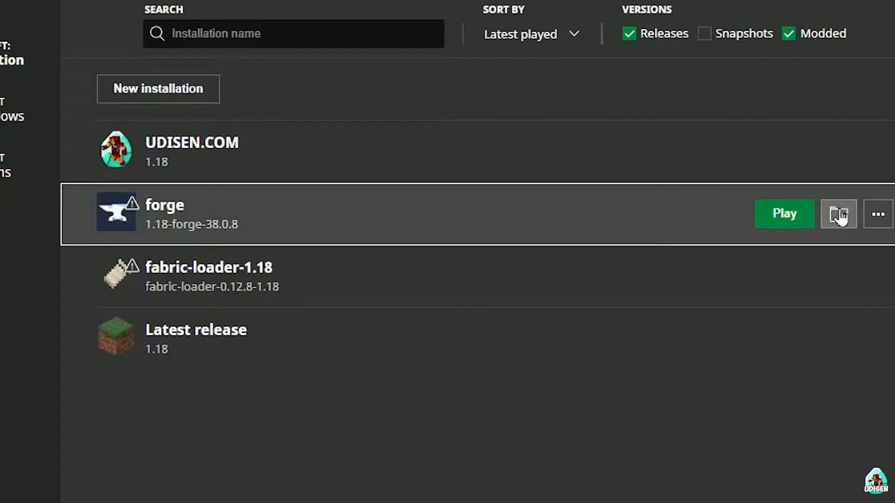
# - Open the forge installation's .minecraft game folder in File Explorer
pyautogui.click(838, 213)
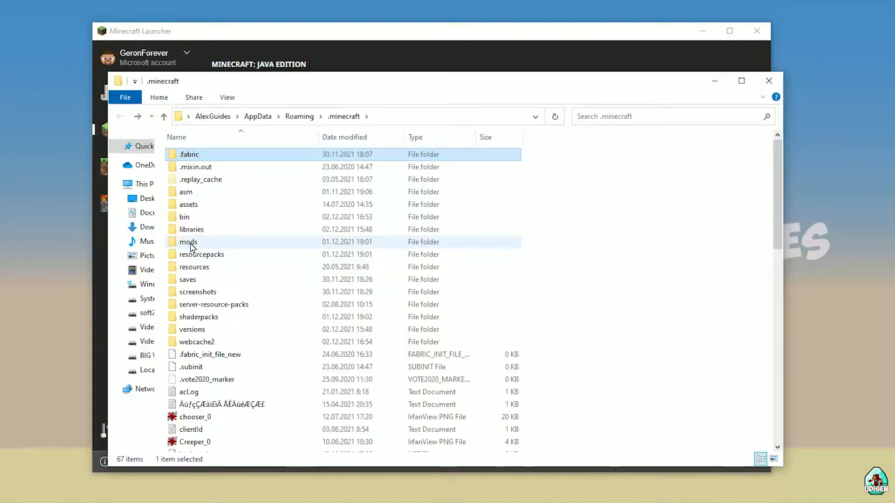
pyautogui.doubleClick(188, 241)
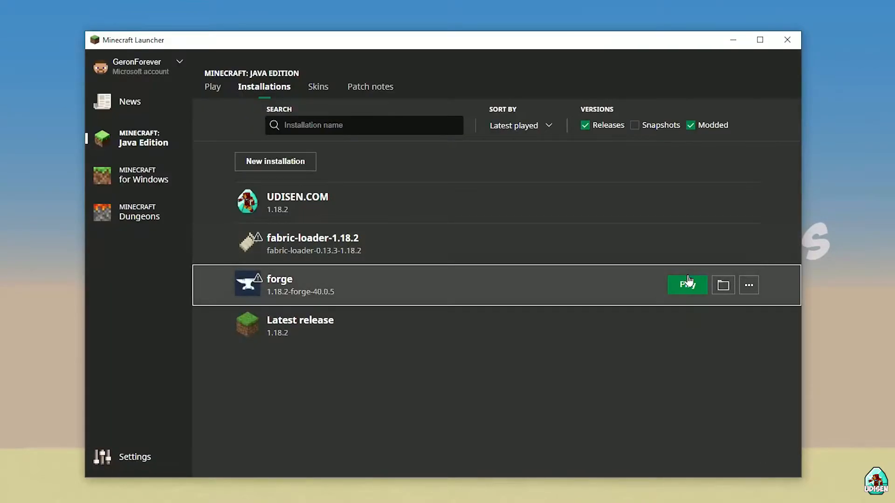
pyautogui.moveTo(557, 213)
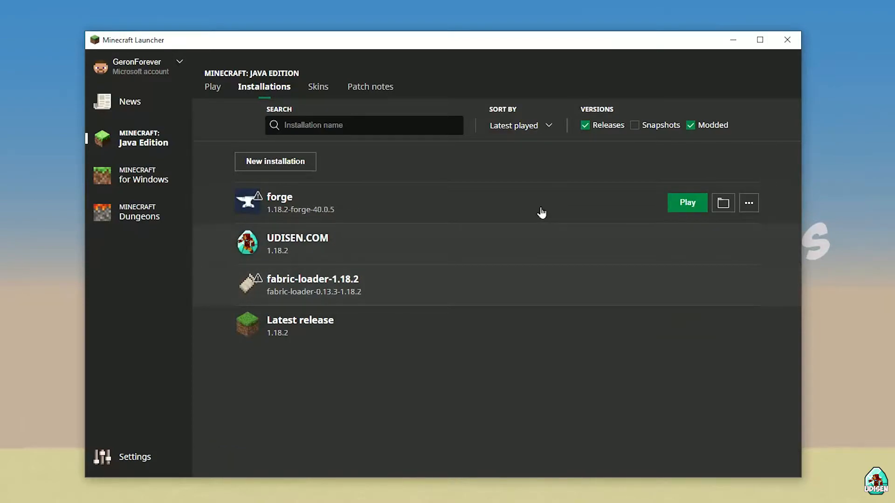
# - Launch the forge 1.18.2 profile, verify Rubidium 0.5.1 under Mods, and open Singleplayer
pyautogui.click(687, 203)
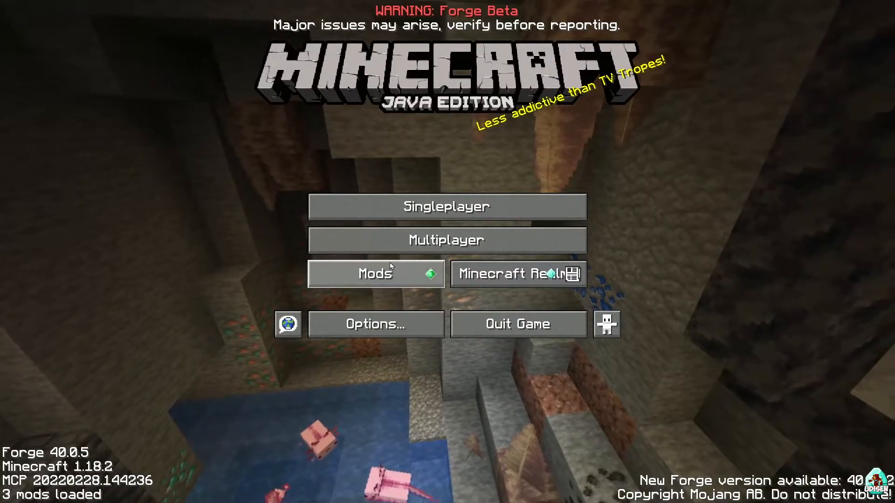
pyautogui.click(376, 274)
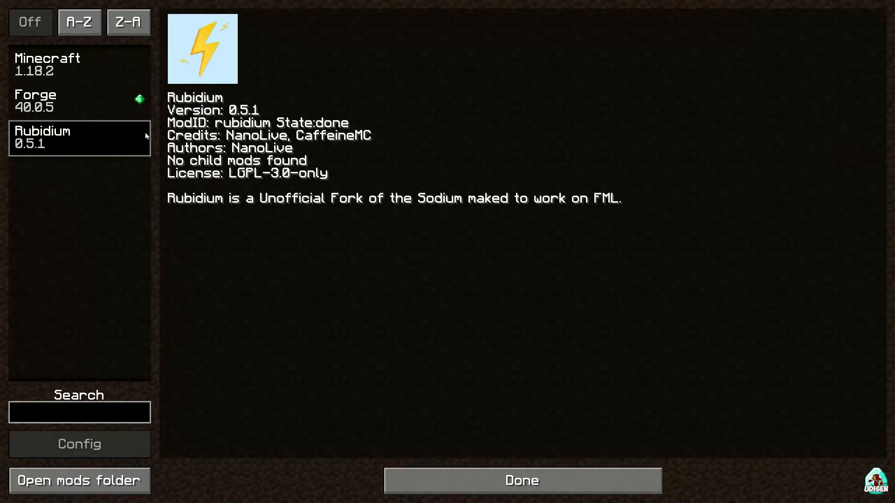
pyautogui.click(520, 480)
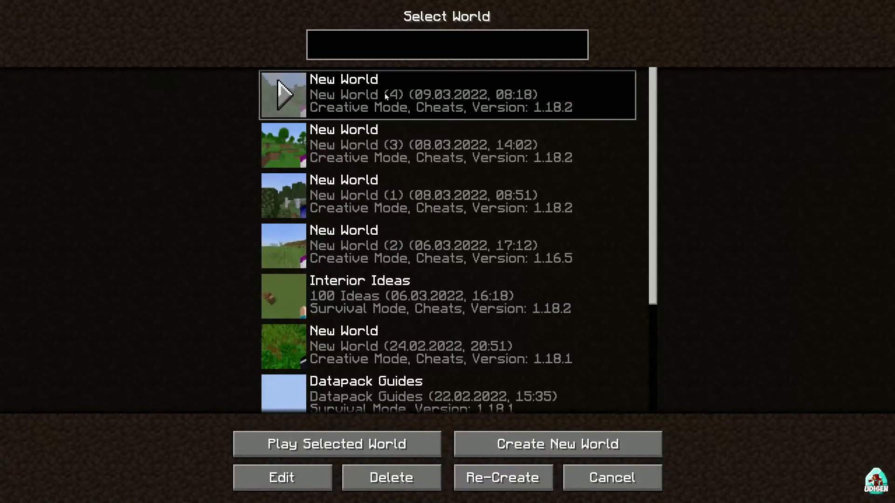
# - Play New World (4), accepting the experimental settings warning
pyautogui.click(335, 445)
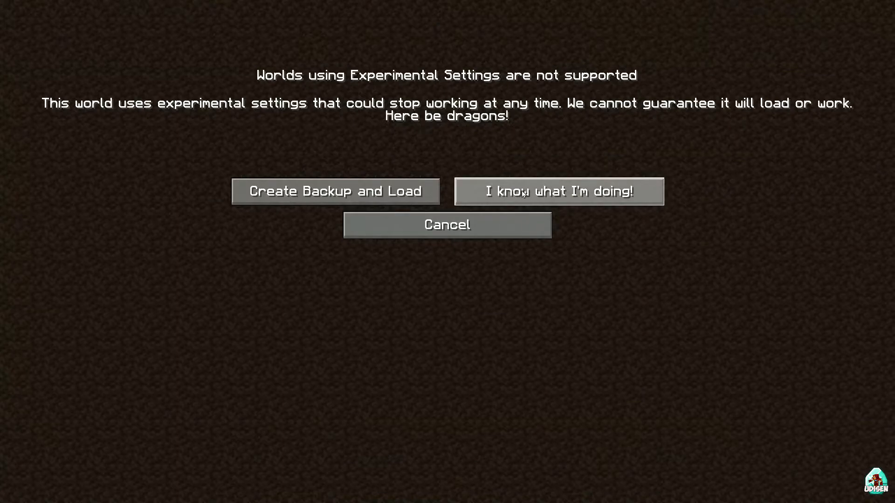
pyautogui.click(558, 191)
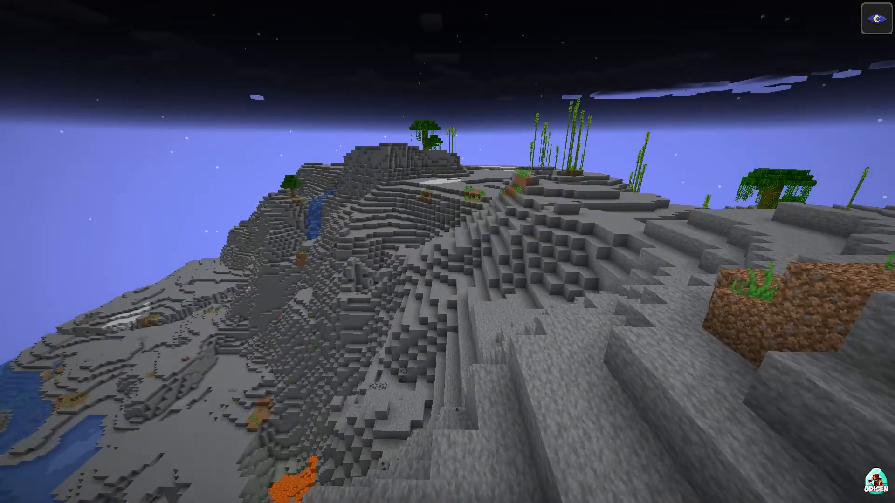
# - Toggle the debug overlay to confirm Rubidium Renderer 0.5.1 near 115 fps, then pause the game
pyautogui.press('f3')
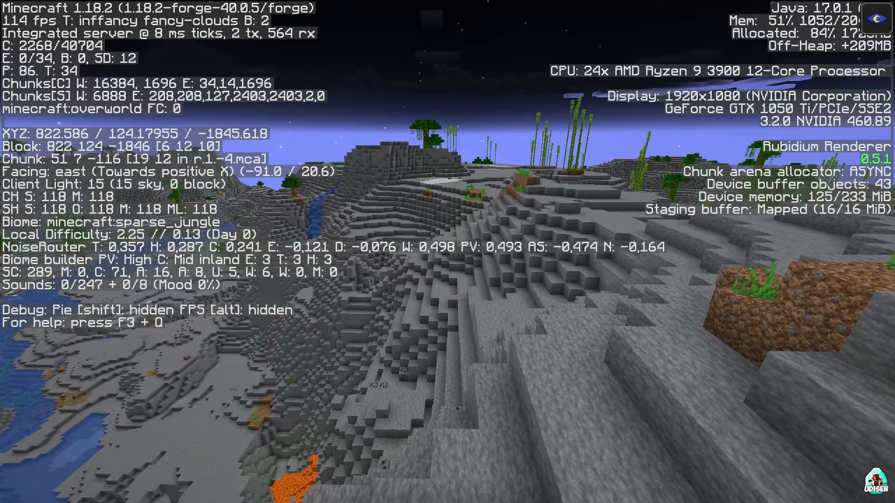
pyautogui.moveTo(447, 252)
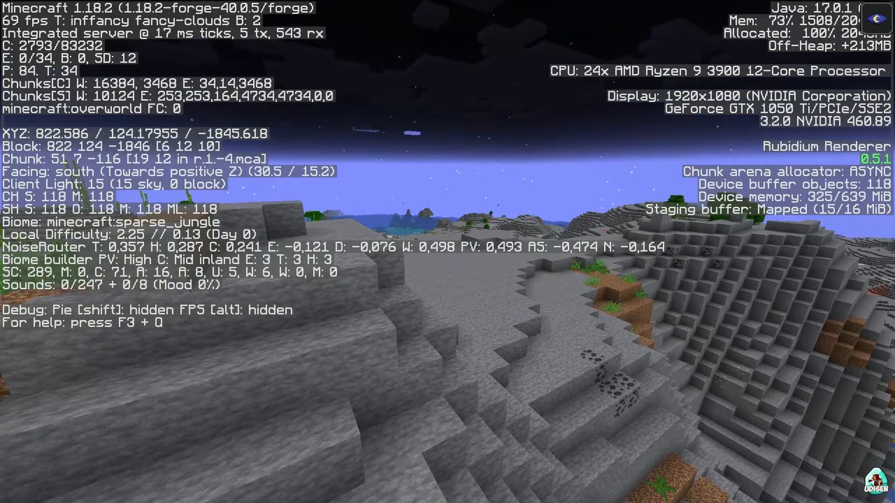
pyautogui.press('f3')
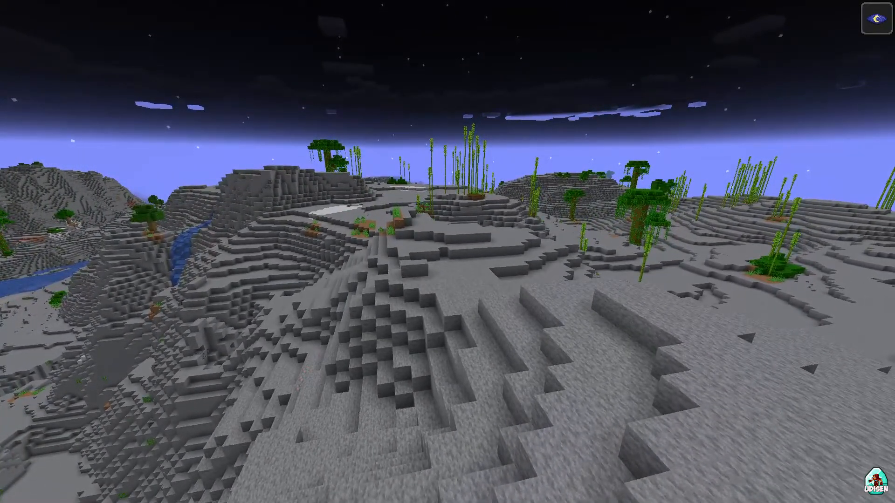
pyautogui.press('f3')
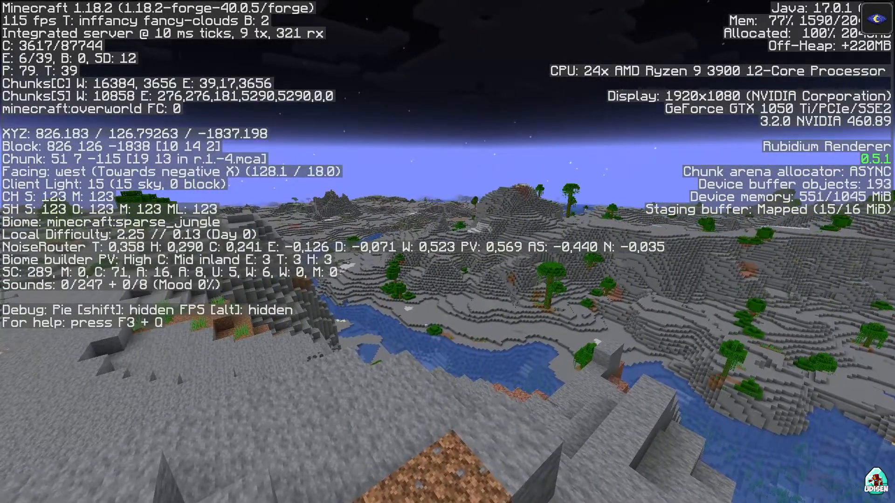
pyautogui.press('F3')
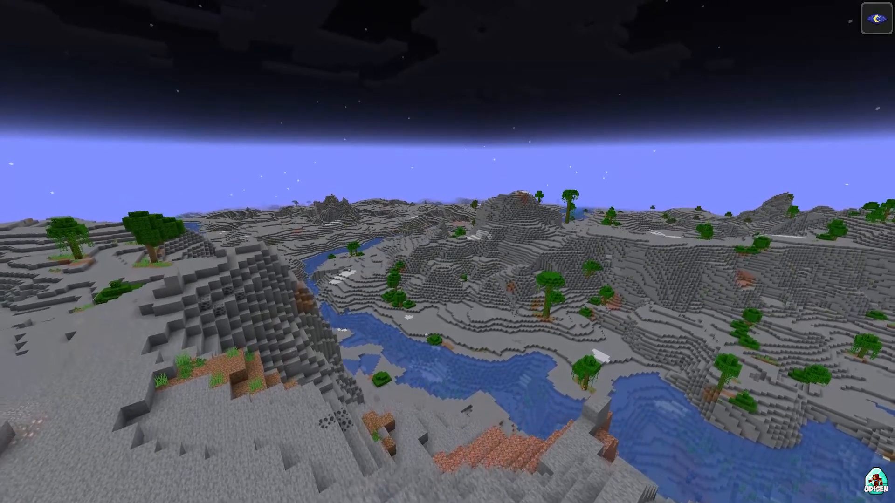
pyautogui.press('Escape')
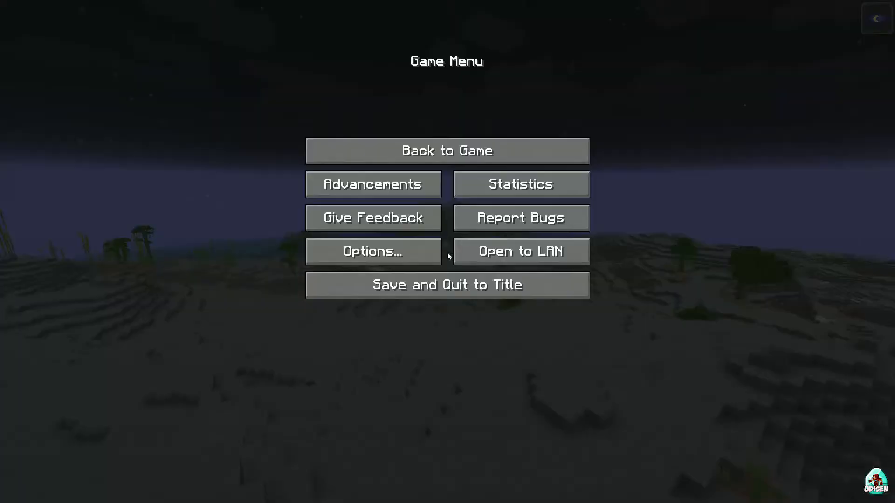
# - Lower the Video Settings render distance to 13 chunks and apply it
pyautogui.click(373, 251)
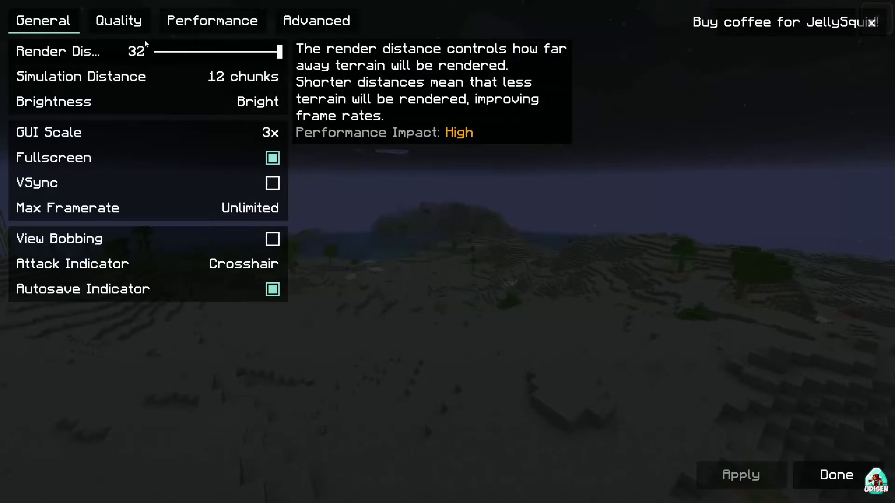
pyautogui.moveTo(276, 51); pyautogui.dragTo(198, 51)
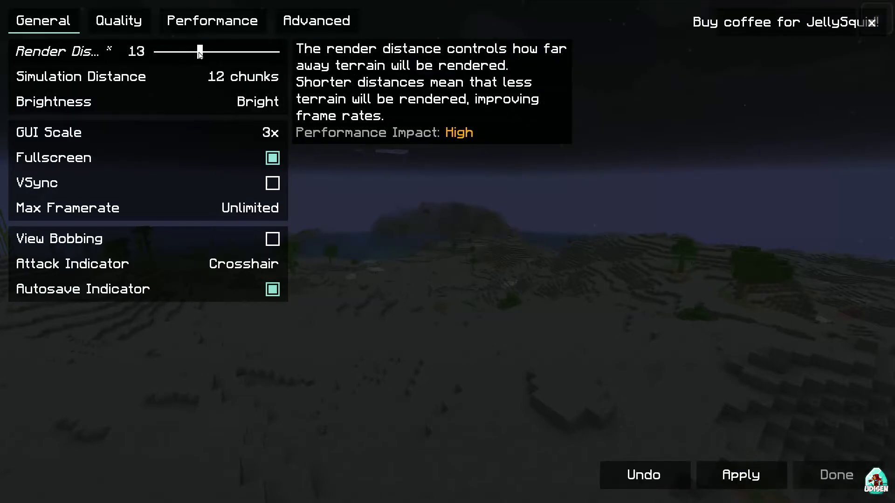
pyautogui.click(740, 474)
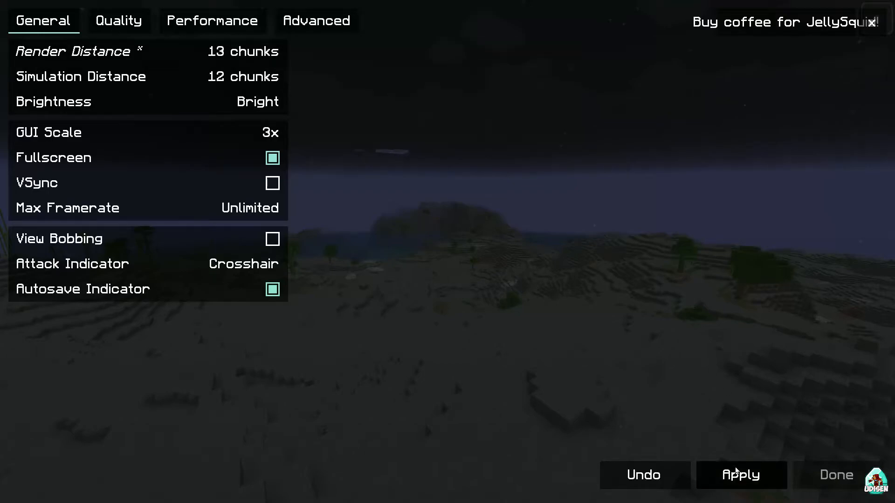
# - Browse the Performance, Quality and Advanced settings pages, then close settings and resume play
pyautogui.click(212, 20)
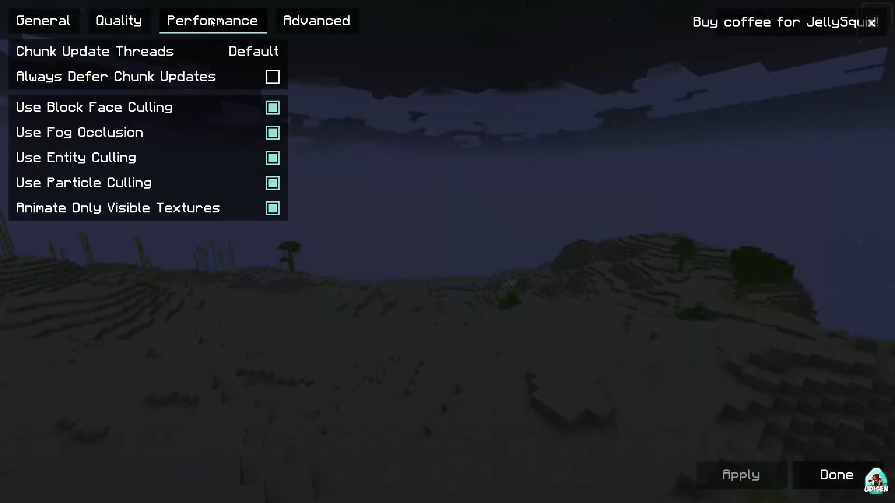
pyautogui.click(118, 21)
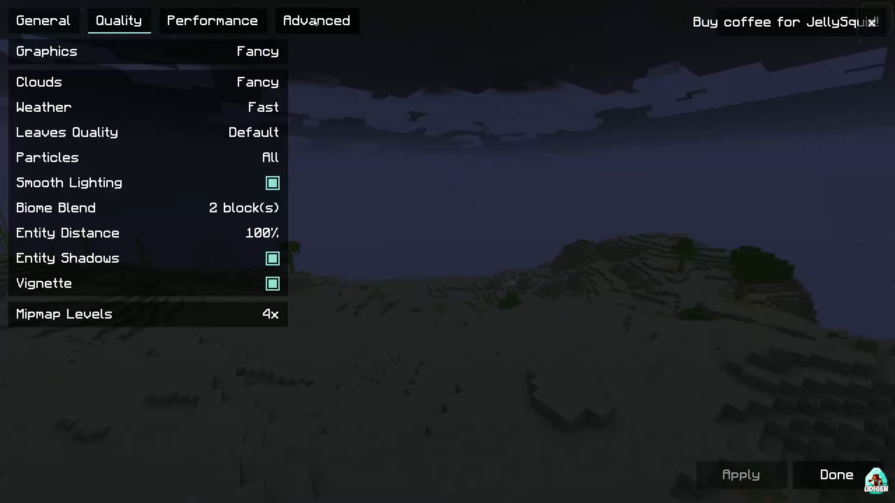
pyautogui.click(315, 21)
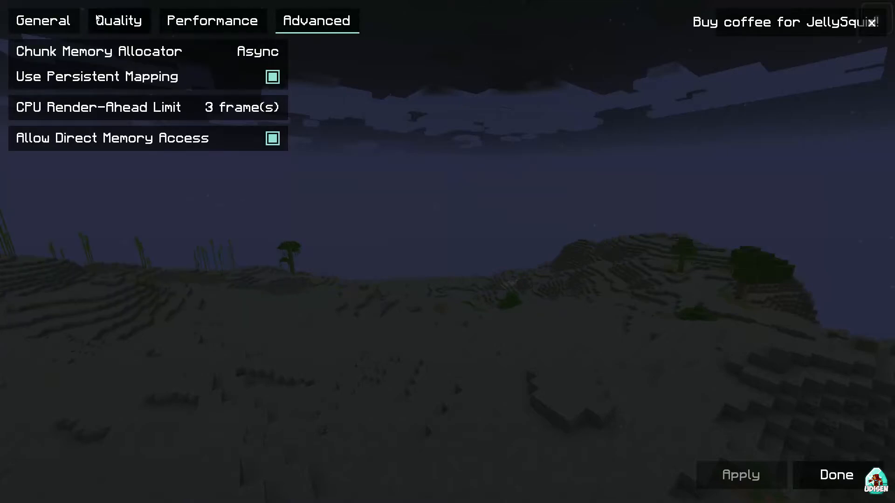
pyautogui.click(43, 21)
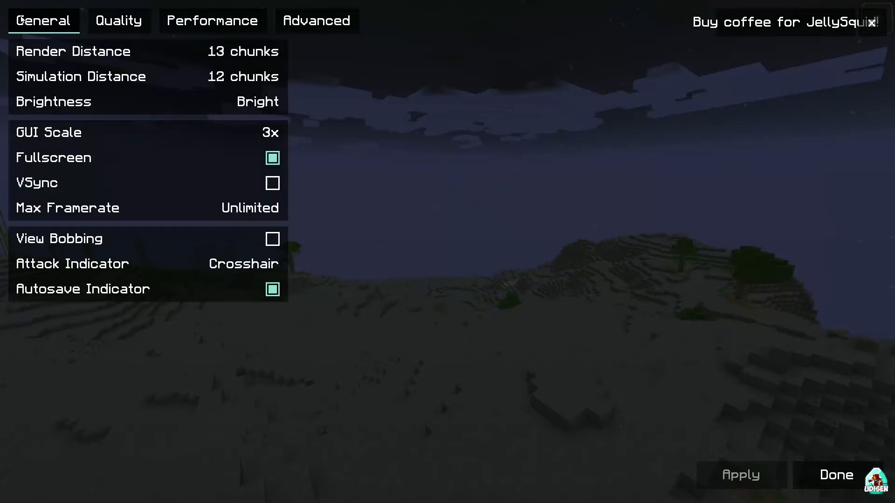
pyautogui.moveTo(316, 101)
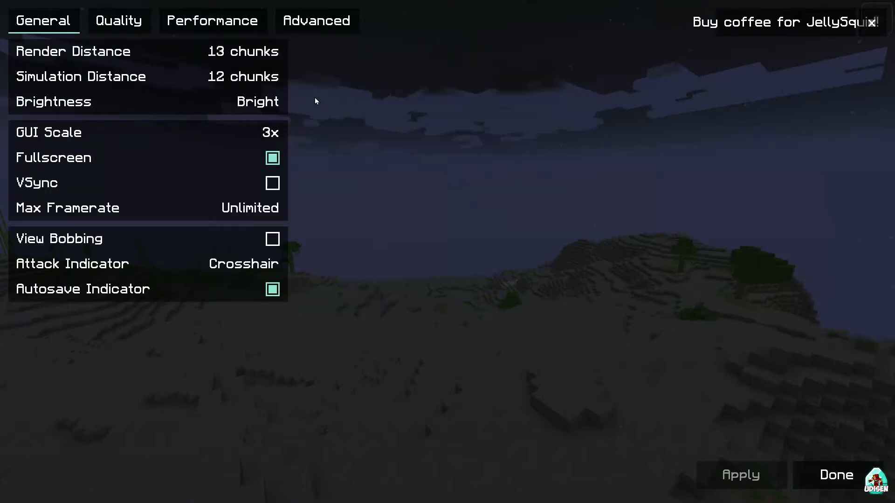
pyautogui.click(835, 475)
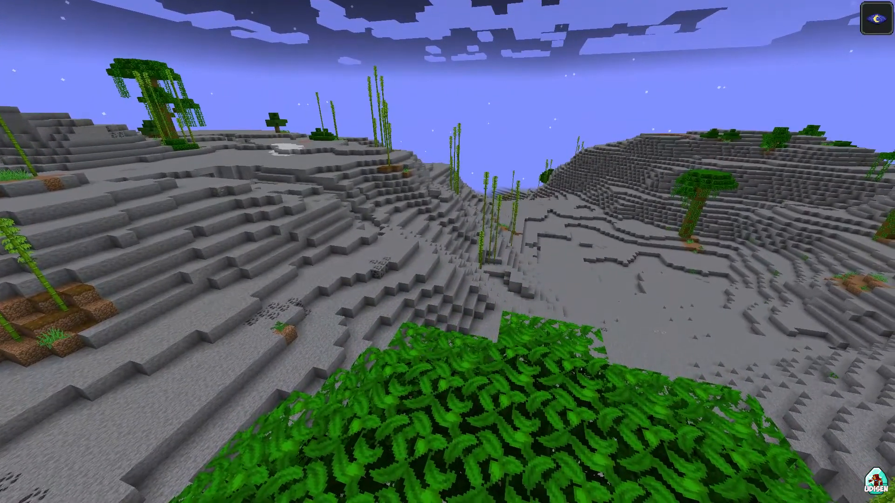
pyautogui.moveTo(447, 252)
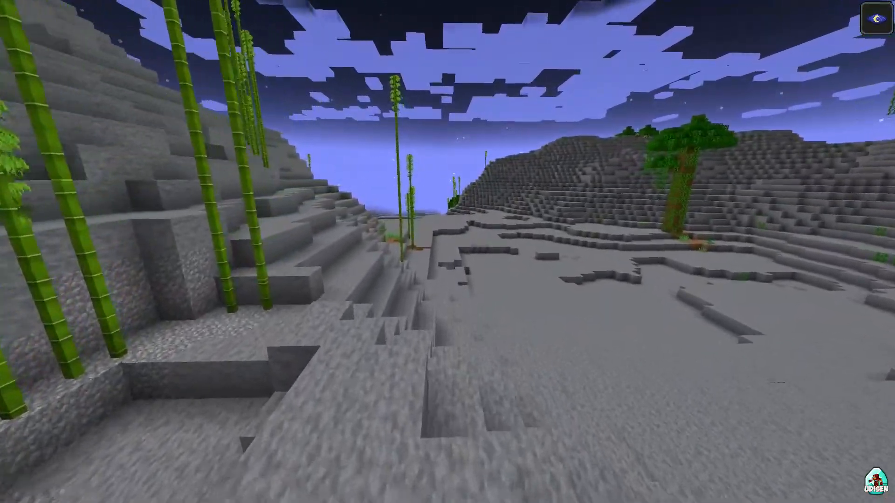
pyautogui.moveTo(448, 252)
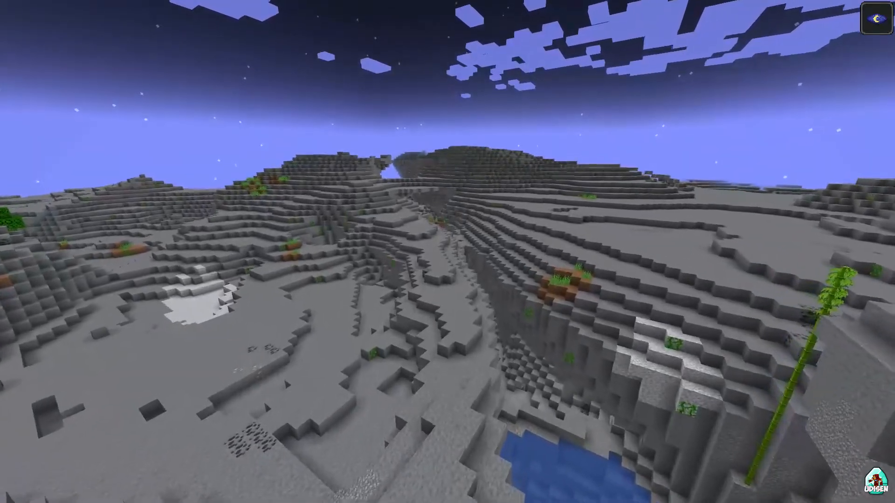
# - Show the debug overlay, now reporting about 348 fps with Rubidium 0.5.1
pyautogui.press('f3')
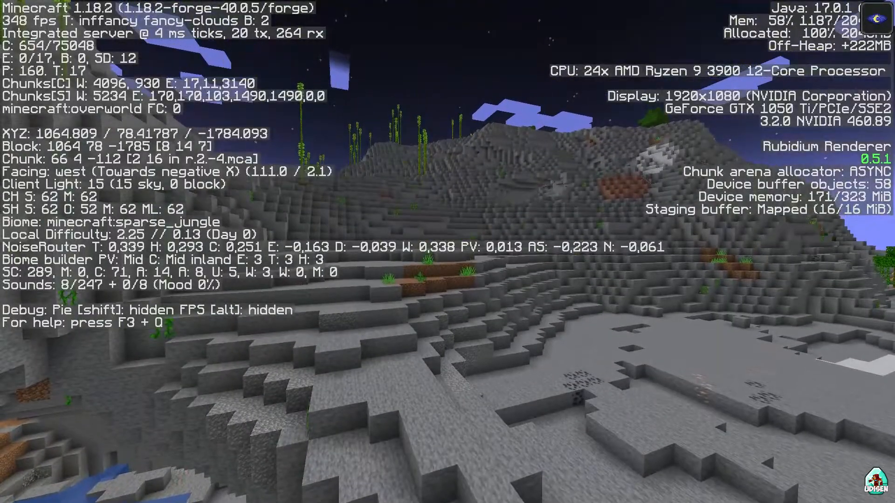
# - Hide the debug overlay to keep exploring at the 13-chunk render distance
pyautogui.press('F3')
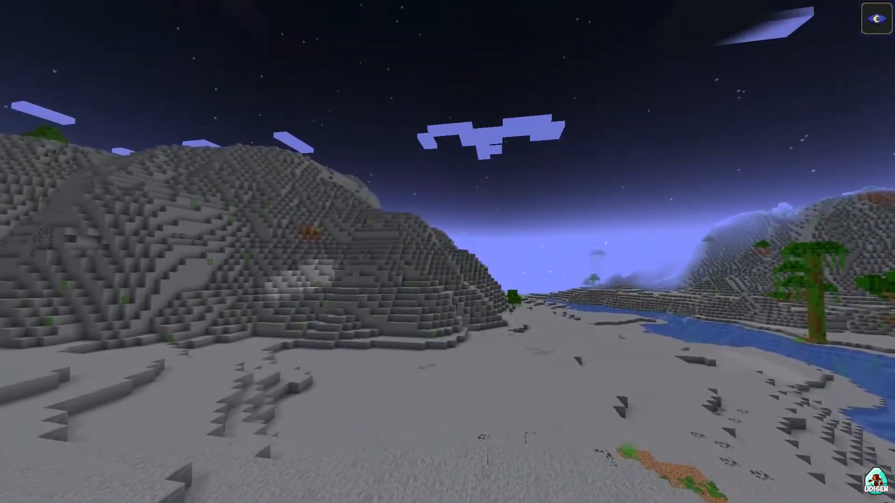
pyautogui.moveTo(447, 252)
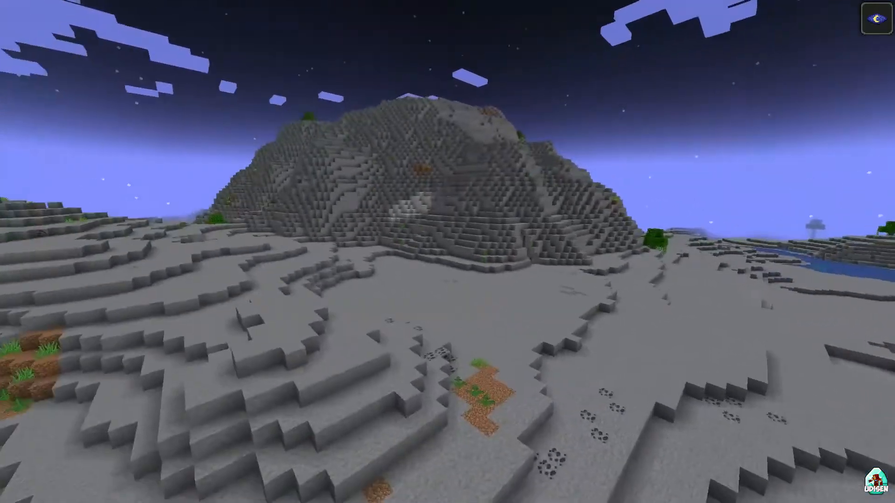